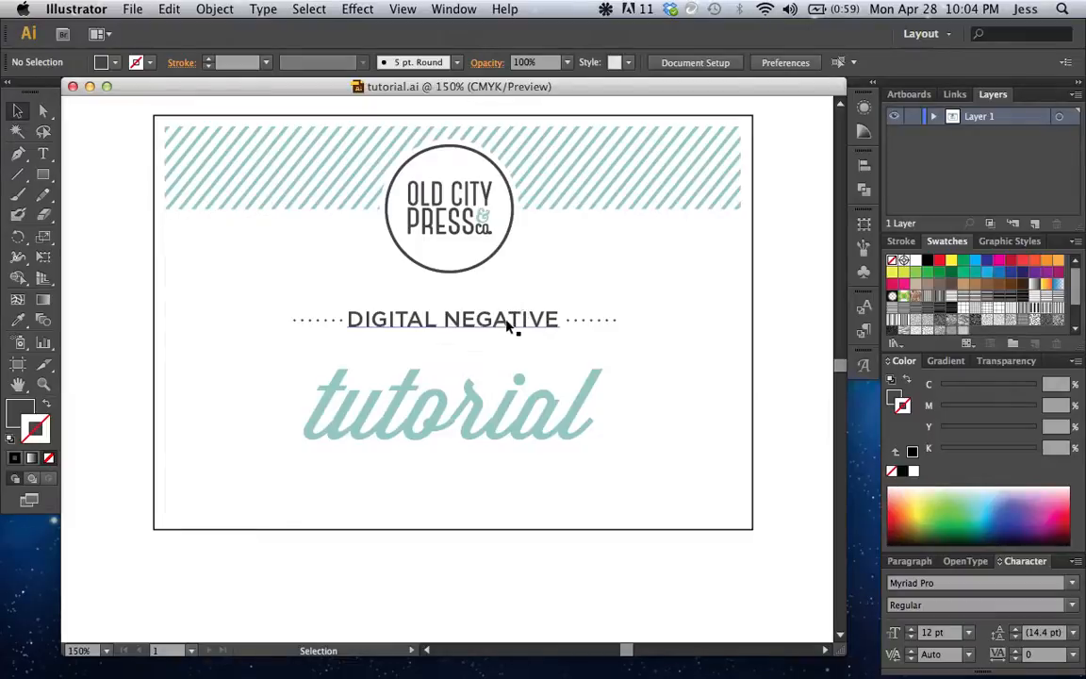
# Step: Select the 'DIGITAL NEGATIVE' and 'tutorial' text and convert it to outlines
pyautogui.click(453, 319)
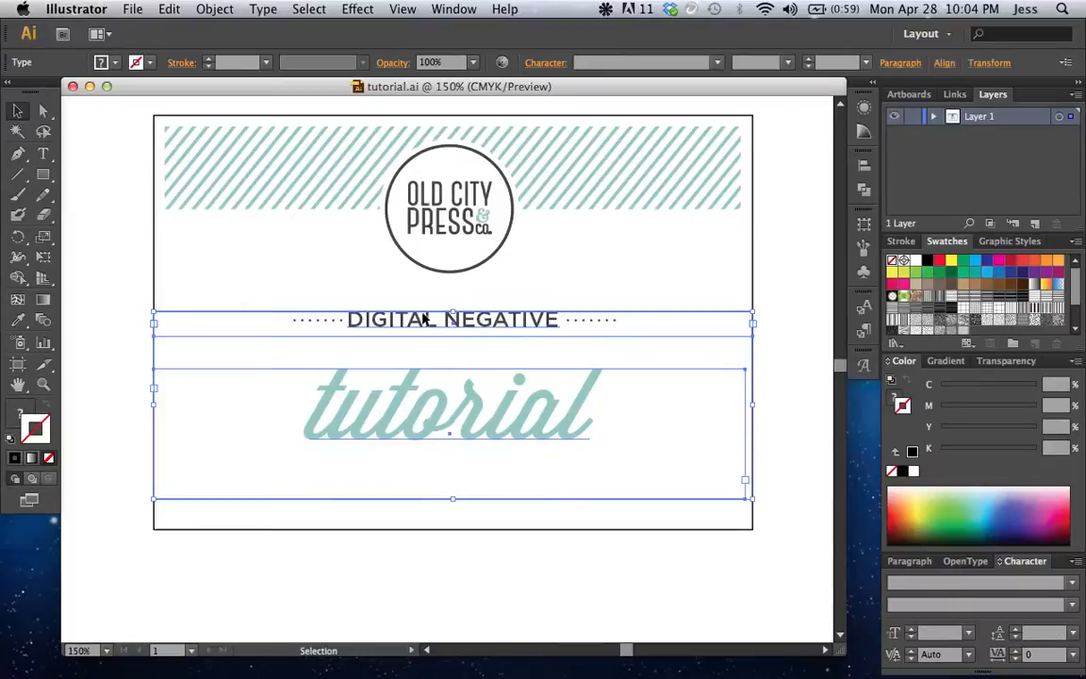
pyautogui.click(263, 9)
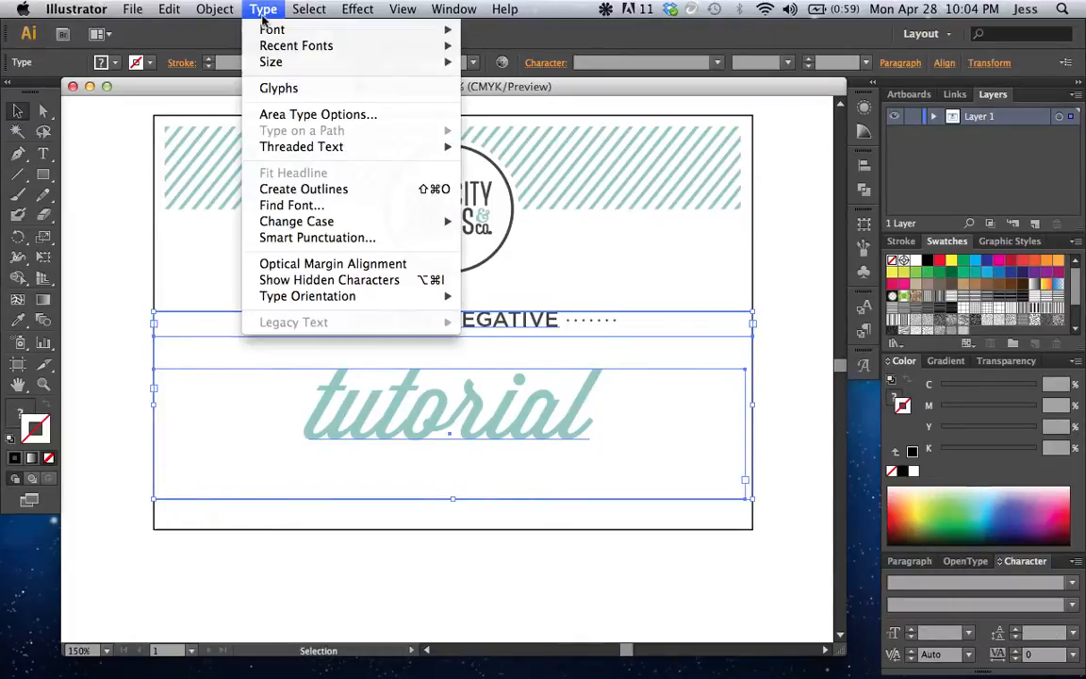
pyautogui.moveTo(303, 189)
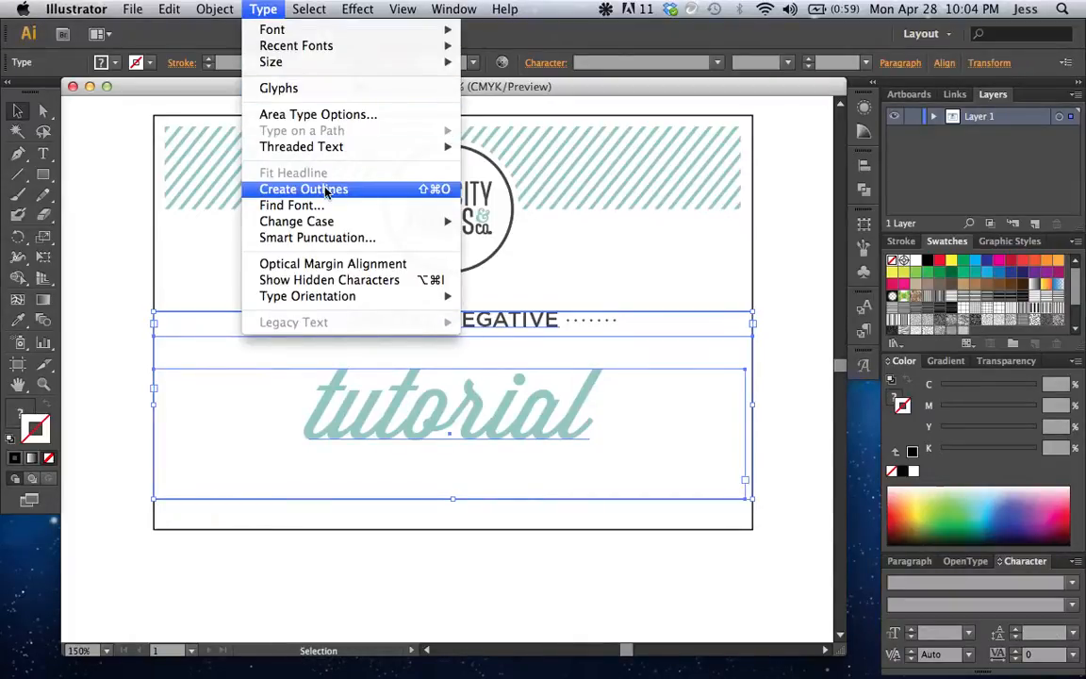
pyautogui.click(303, 190)
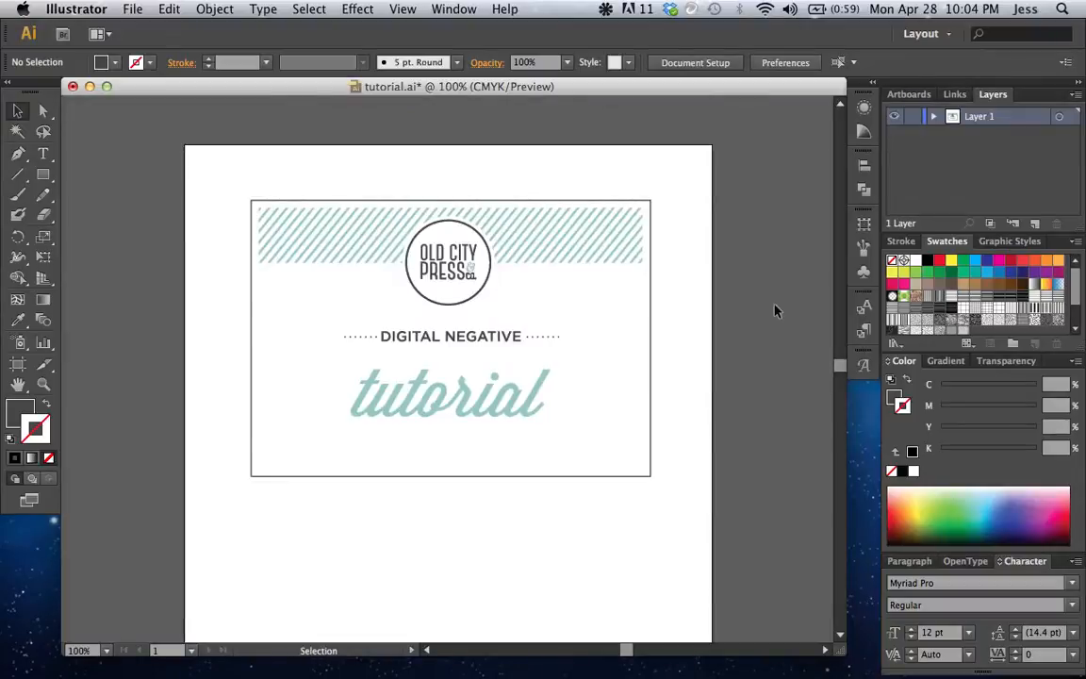
pyautogui.moveTo(660, 296)
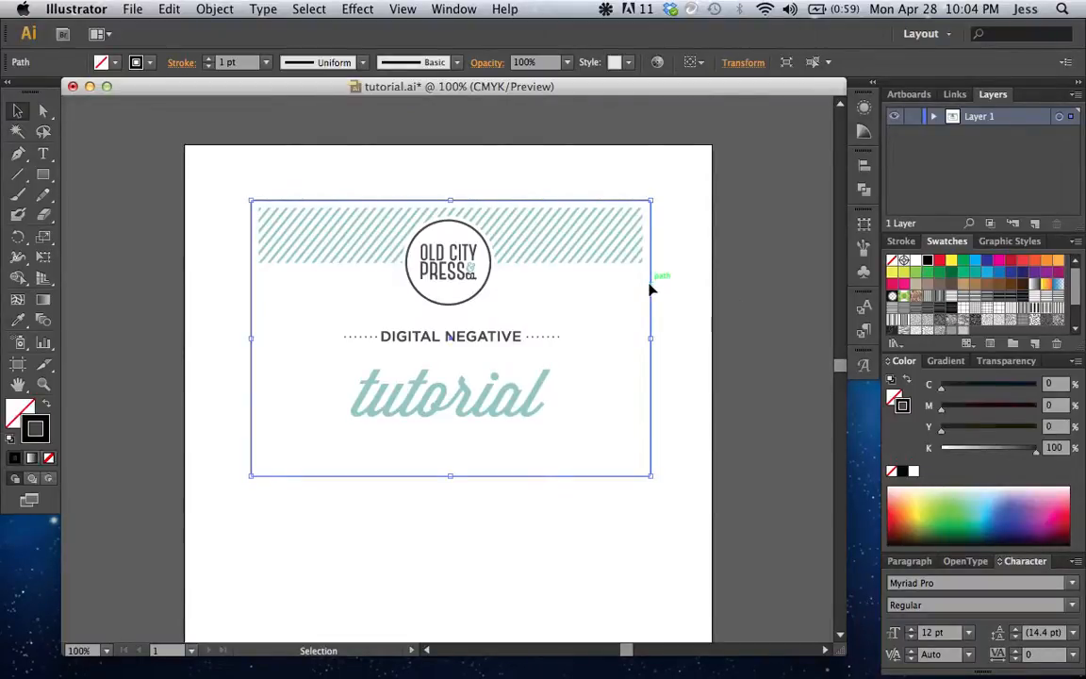
# Step: Add crop marks to the border rectangle and expand them into registration-colored paths
pyautogui.click(357, 9)
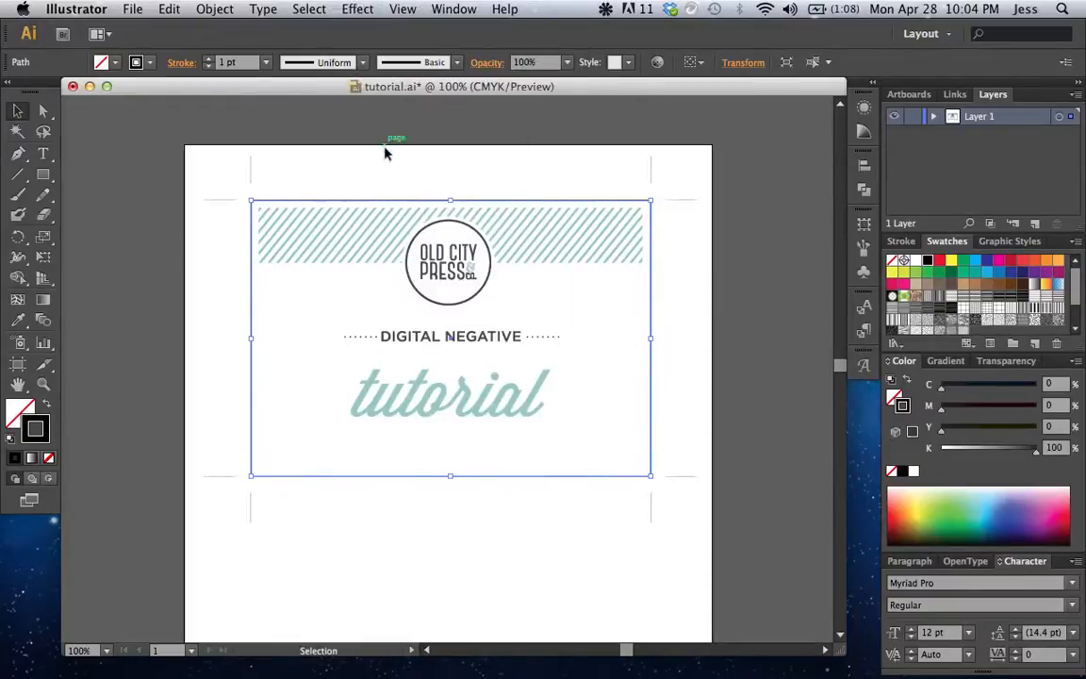
pyautogui.click(215, 8)
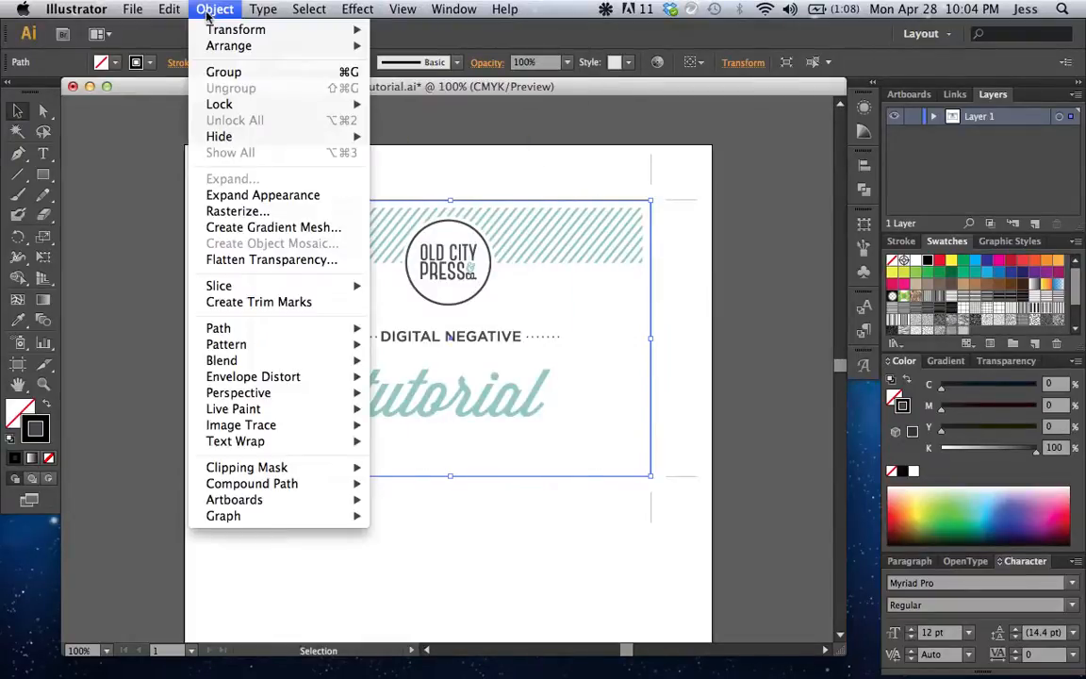
pyautogui.moveTo(263, 195)
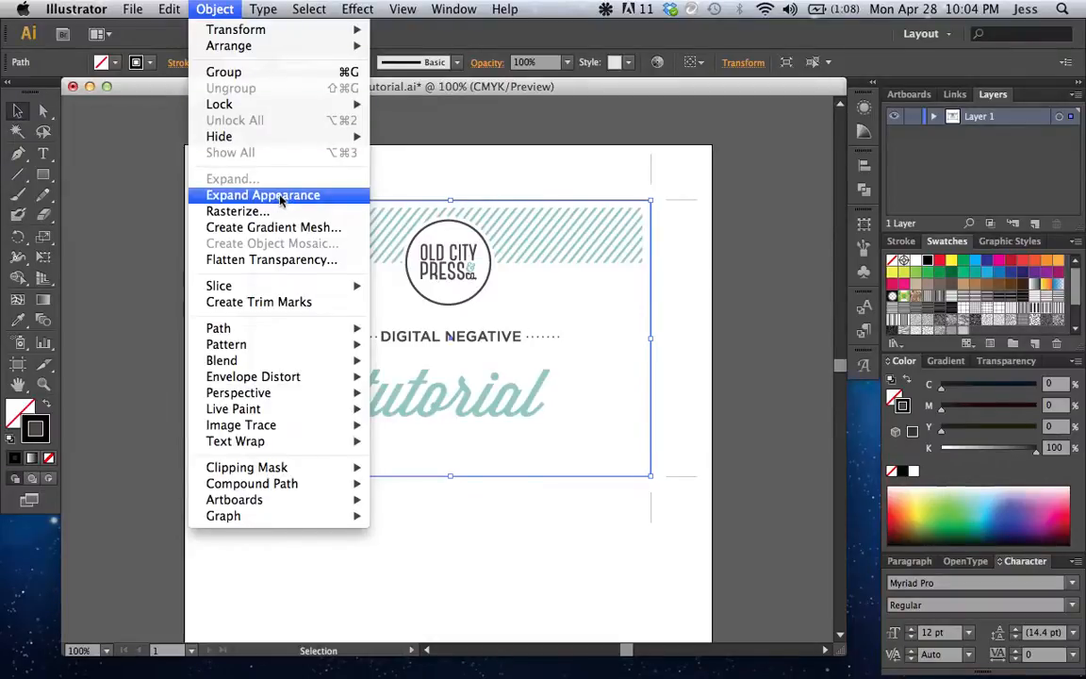
pyautogui.click(263, 195)
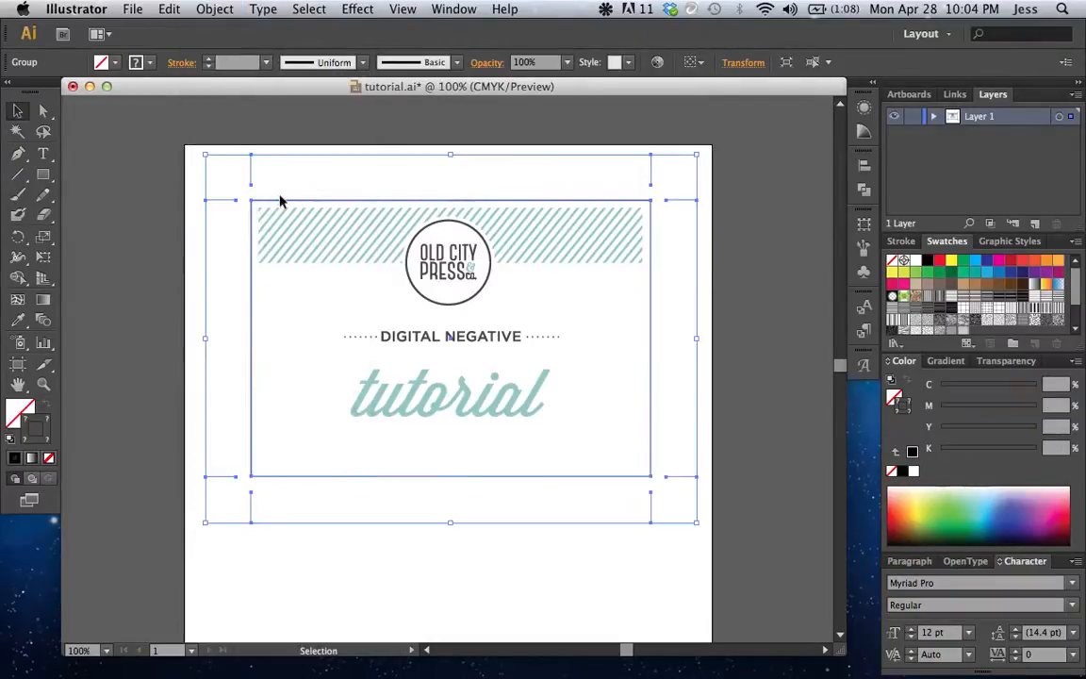
pyautogui.click(214, 8)
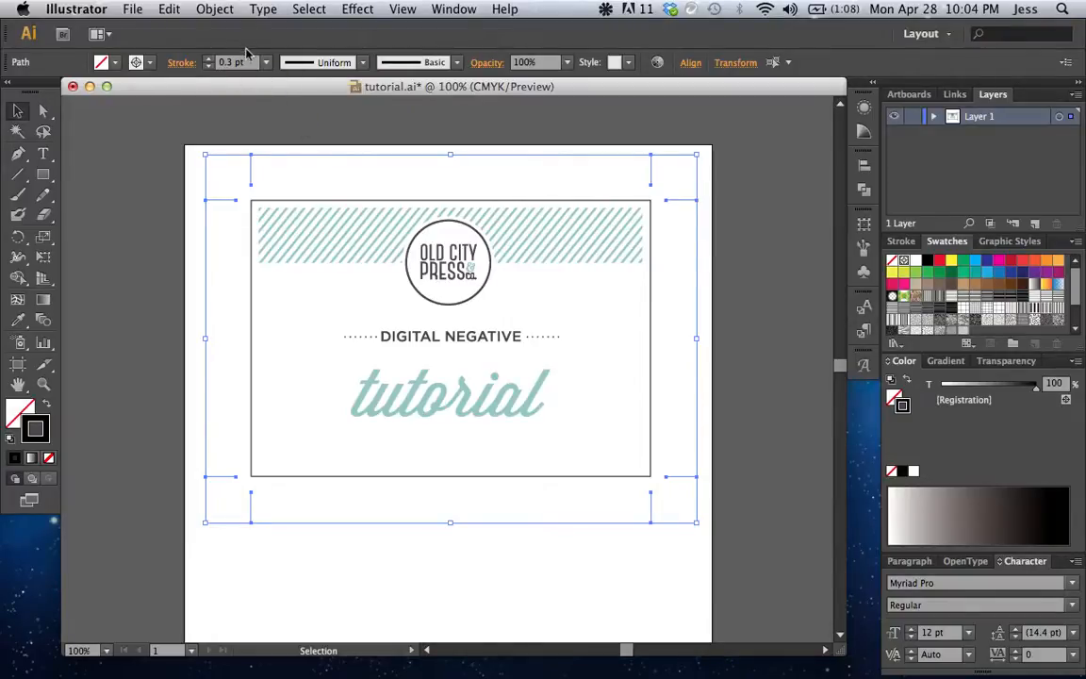
pyautogui.moveTo(231, 62)
pyautogui.write('0.7')
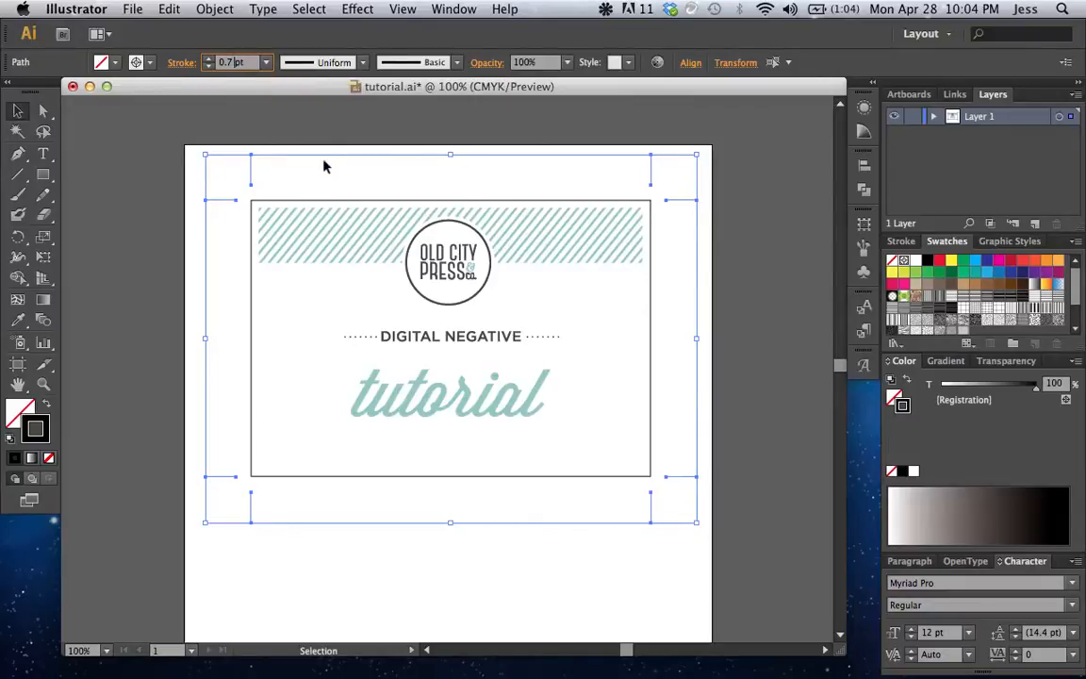
pyautogui.moveTo(35, 429)
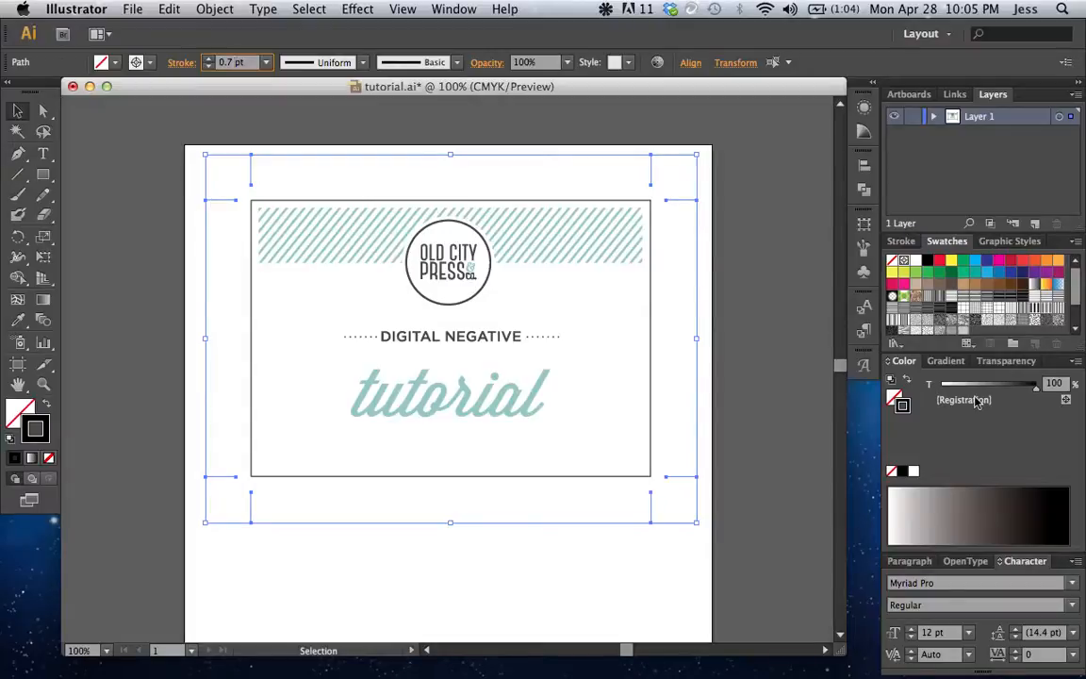
pyautogui.moveTo(905, 471)
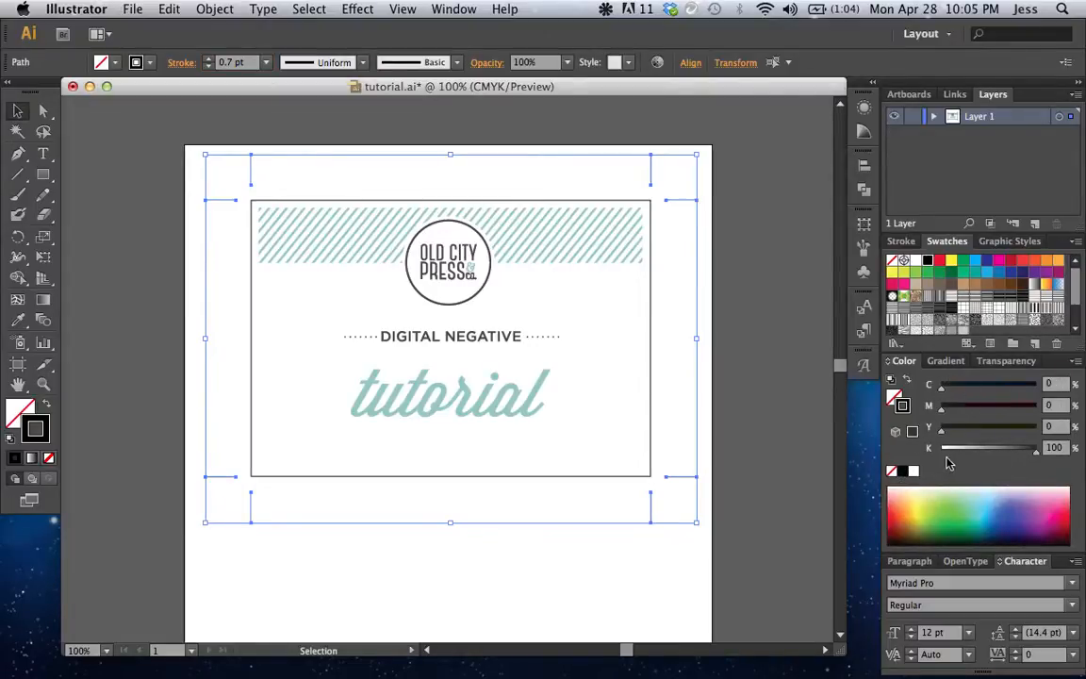
pyautogui.moveTo(1033, 456)
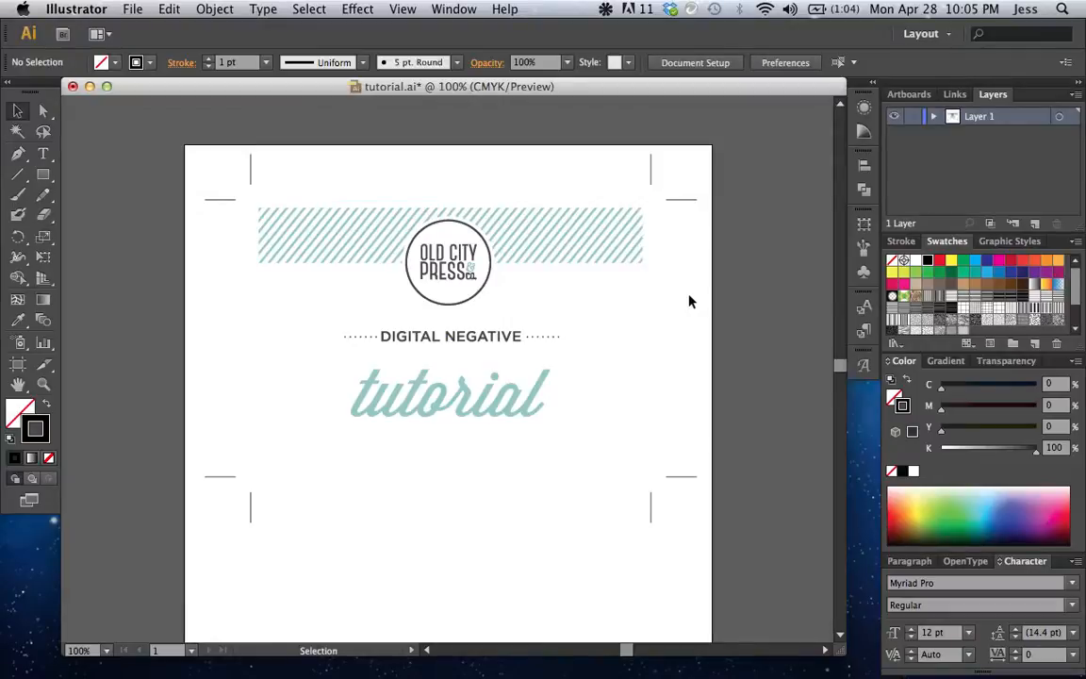
pyautogui.moveTo(688, 472)
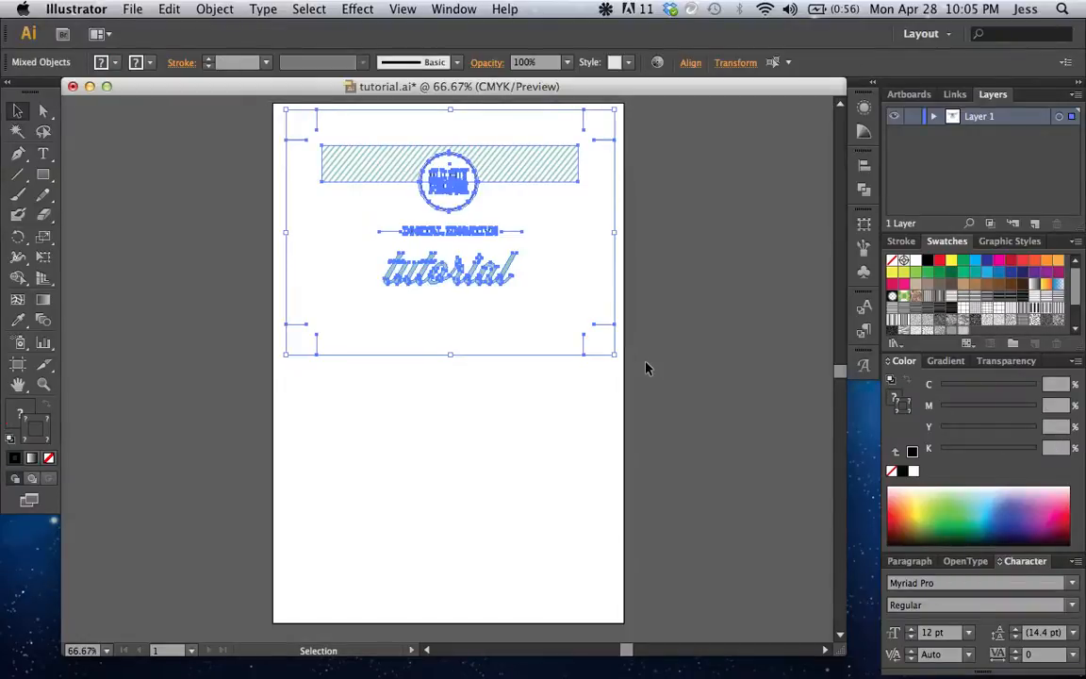
# Step: Select the card with its crop marks and Option-drag a copy below the original
pyautogui.click(168, 8)
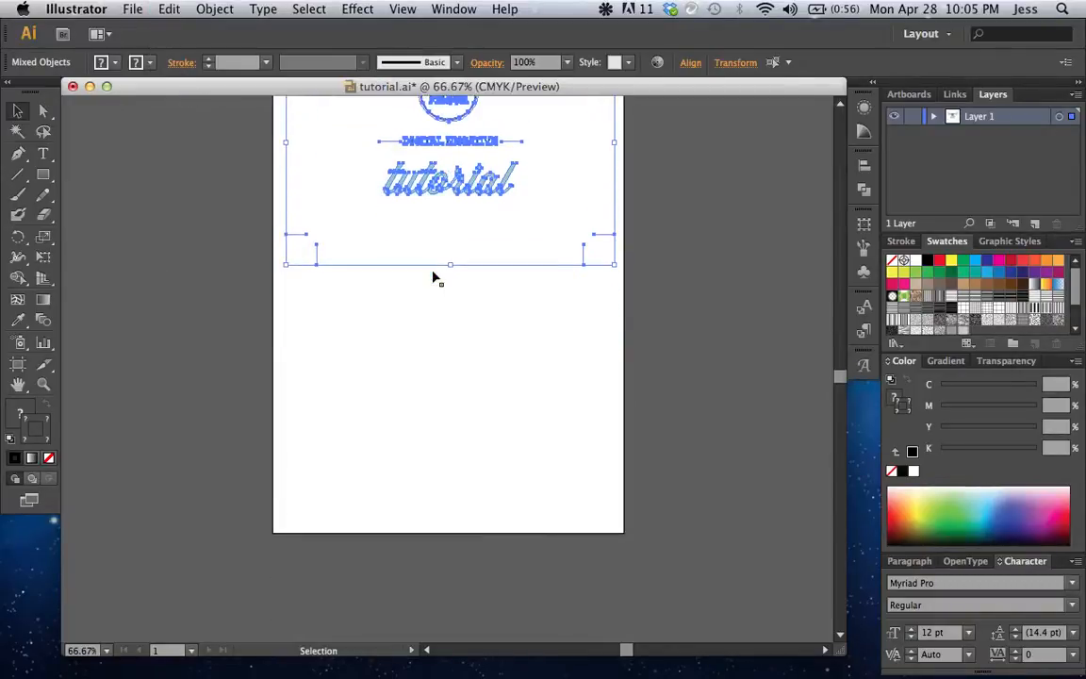
pyautogui.click(169, 9)
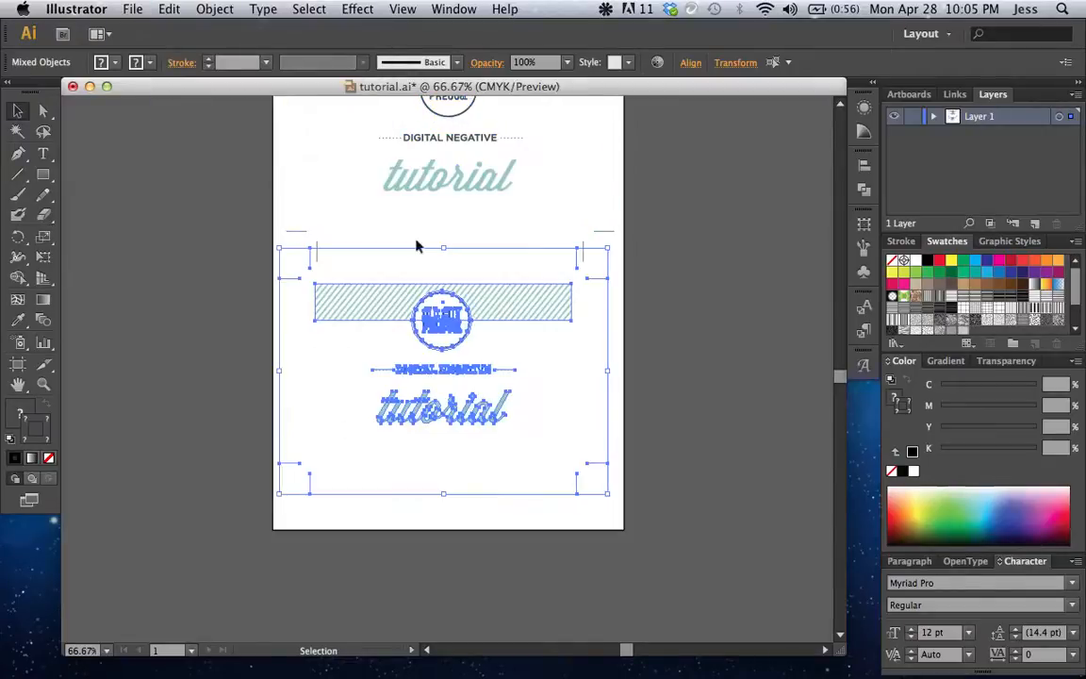
pyautogui.moveTo(443, 301); pyautogui.dragTo(457, 325)
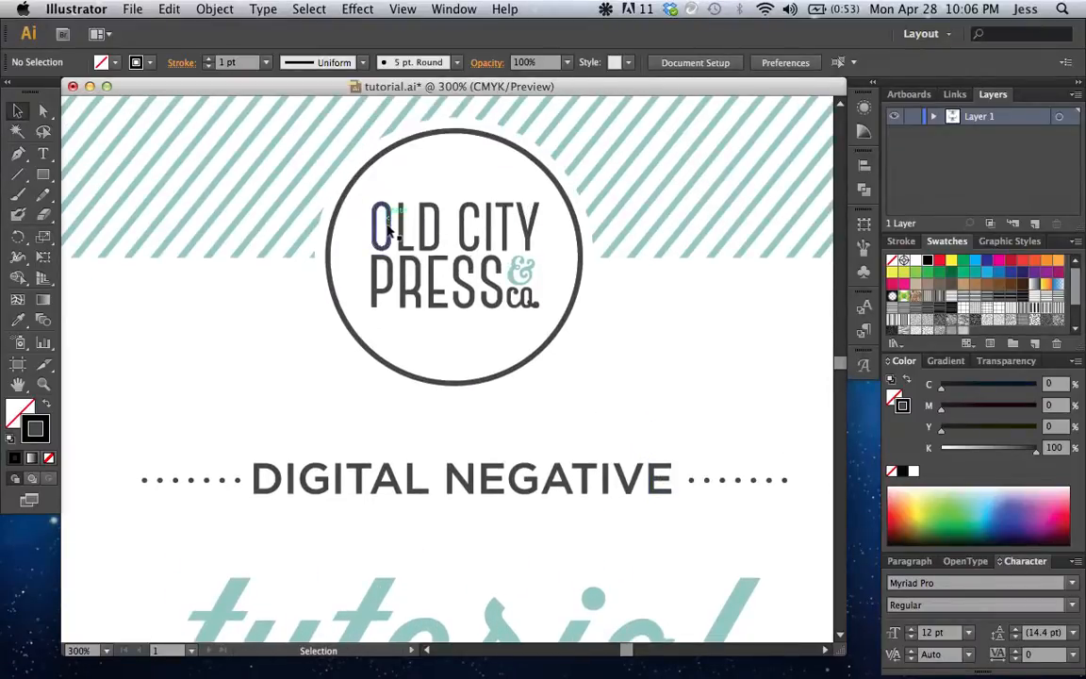
# Step: Delete the grey logo, OLD CITY PRESS and DIGITAL NEGATIVE from the top copy
pyautogui.click(380, 226)
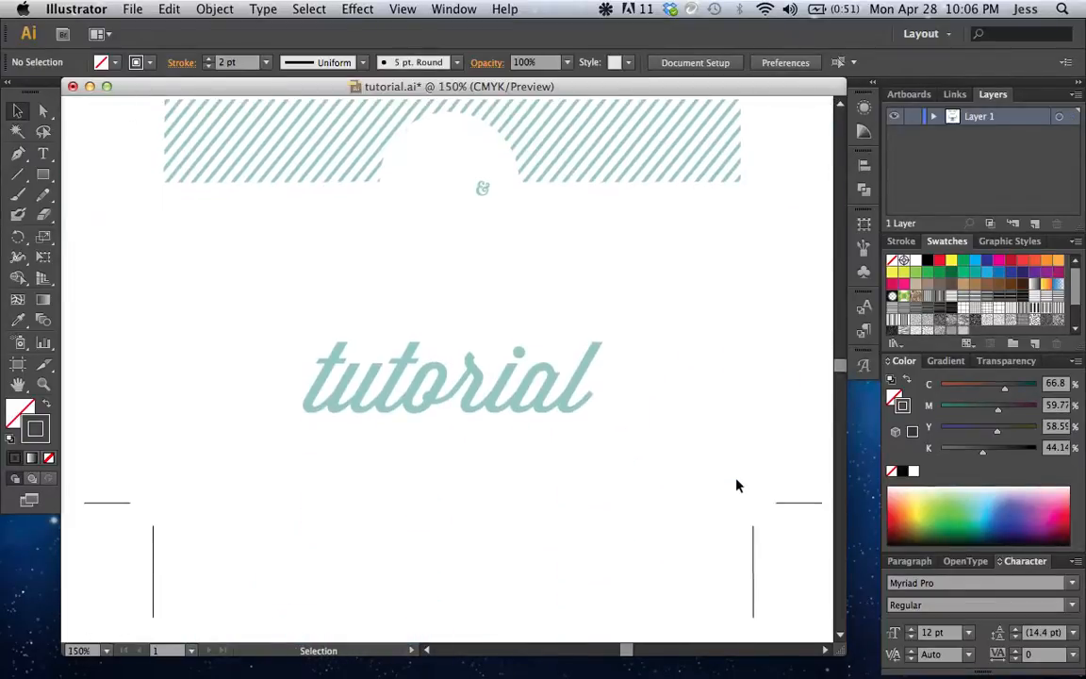
pyautogui.scroll(-3)
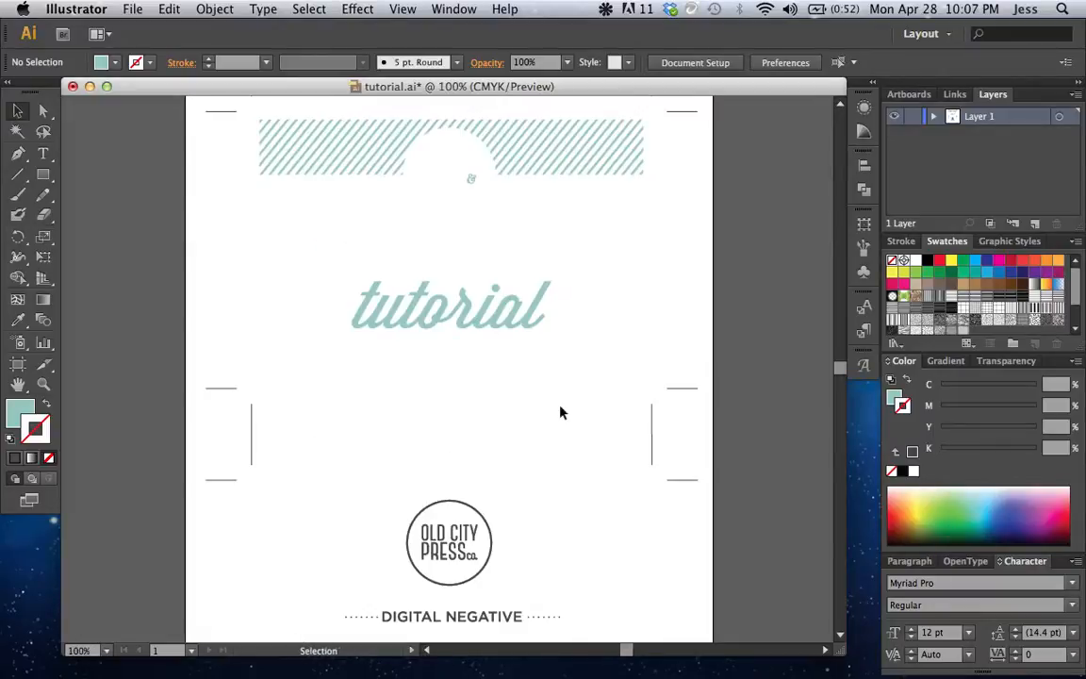
pyautogui.moveTo(579, 347)
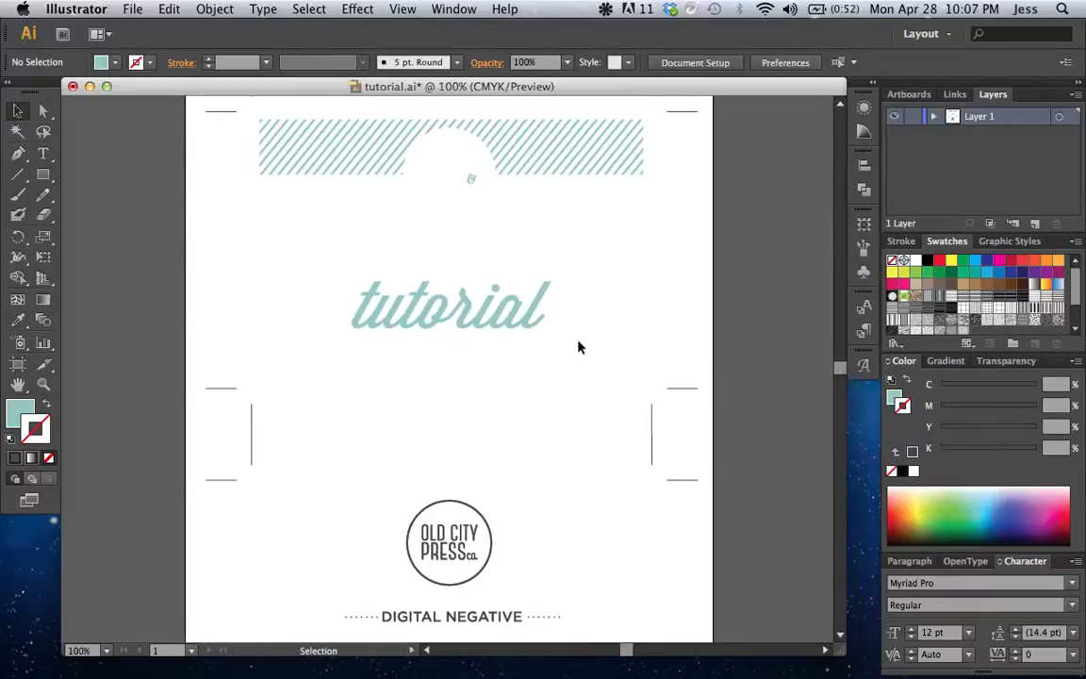
# Step: Select the tutorial lettering and same-fill teal artwork, fill it K 100 black, then deselect
pyautogui.scroll(-3)
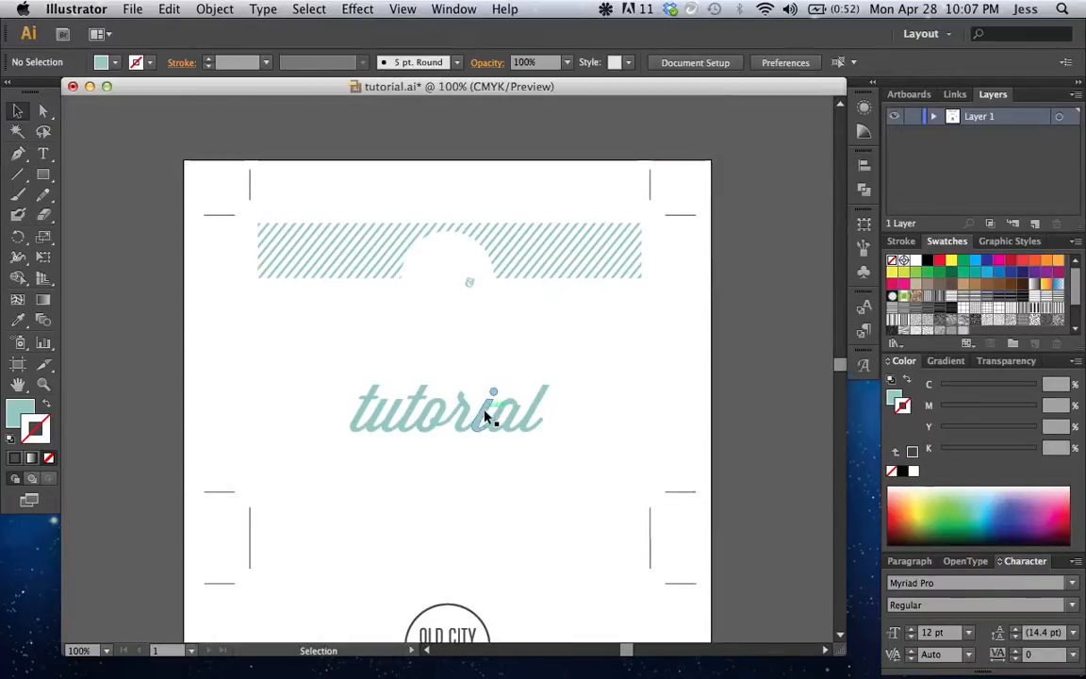
pyautogui.click(446, 408)
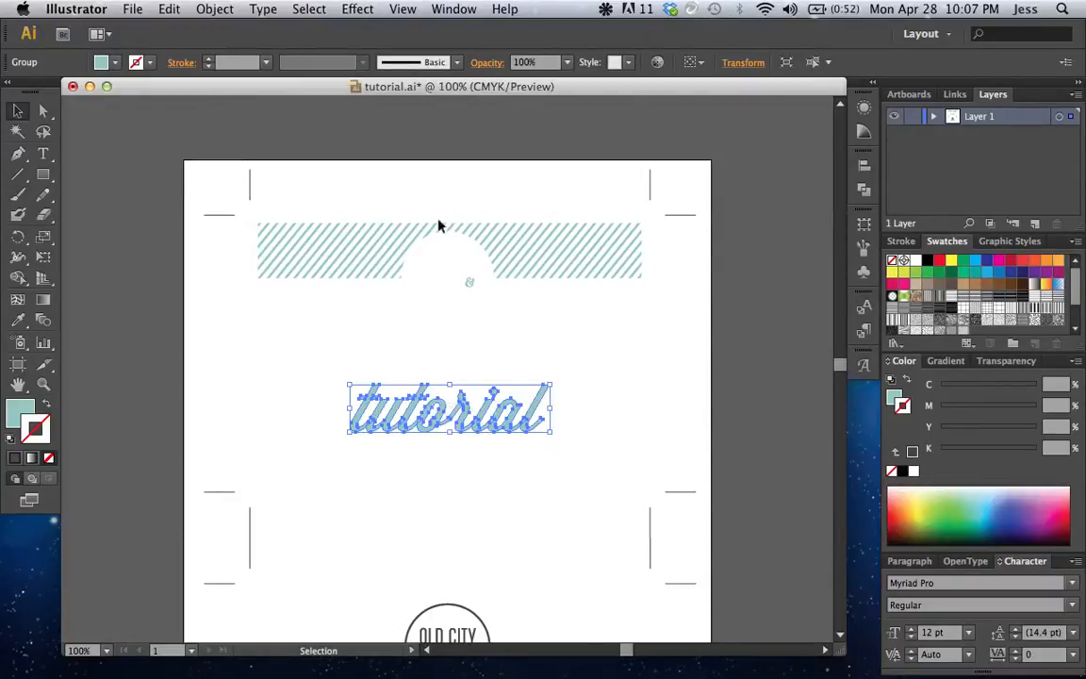
pyautogui.click(310, 8)
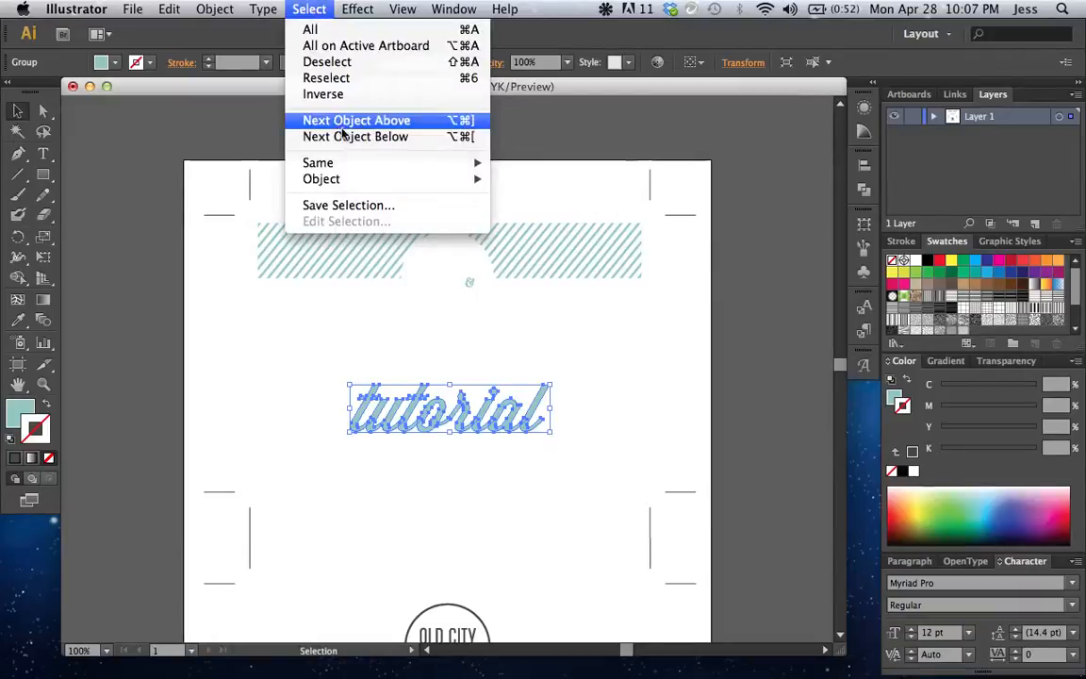
pyautogui.moveTo(318, 162)
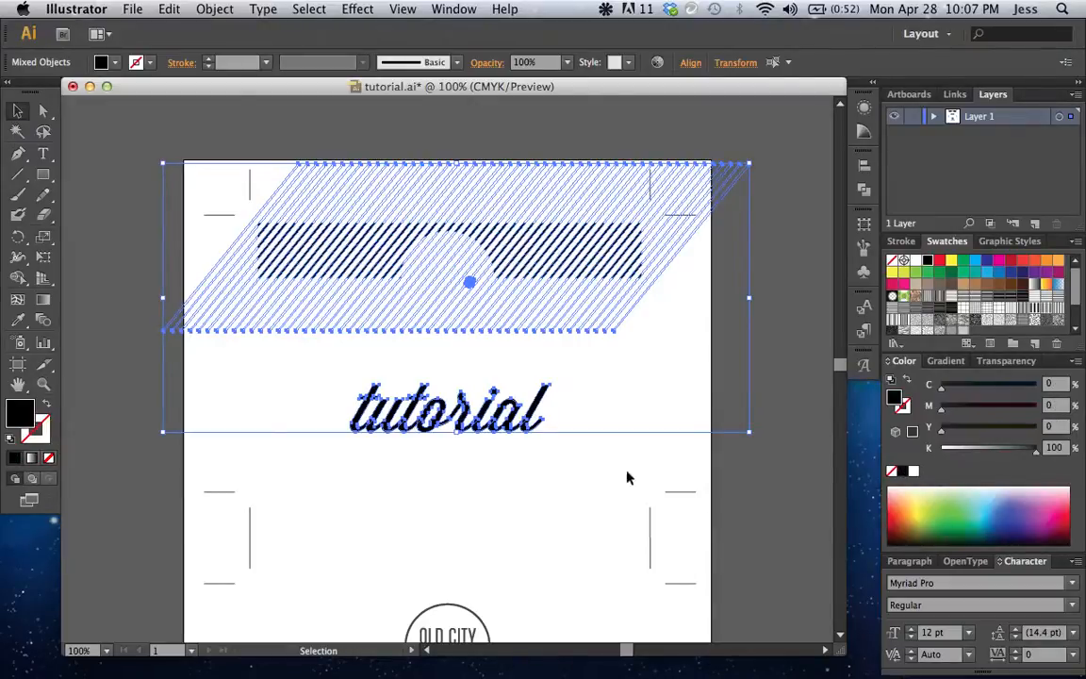
pyautogui.click(577, 490)
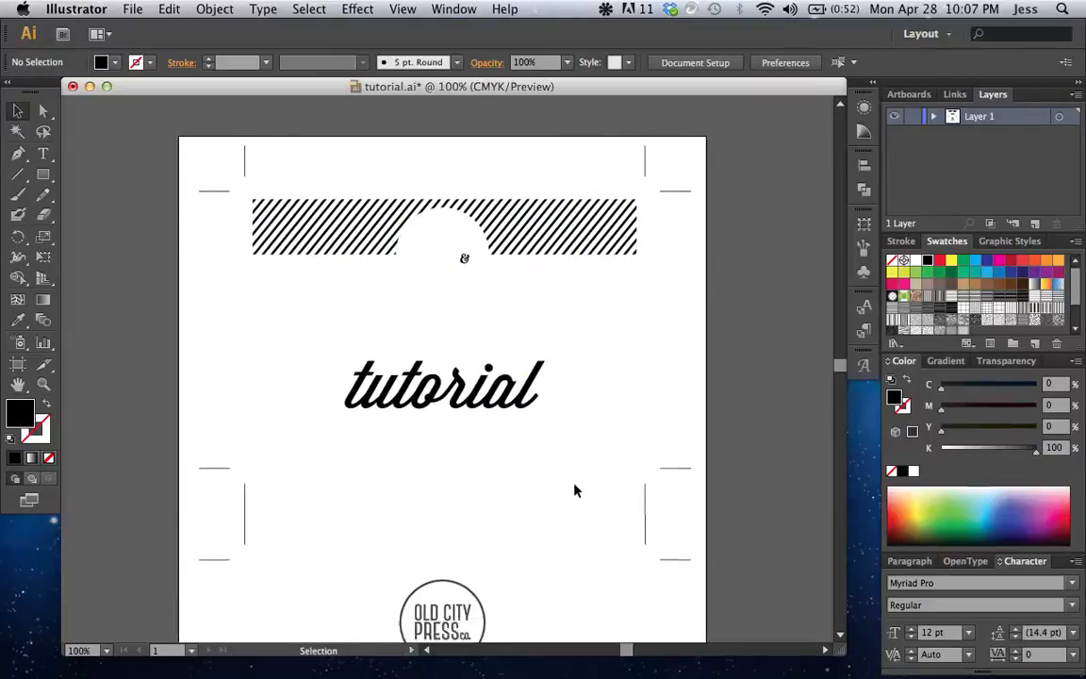
pyautogui.scroll(-3)
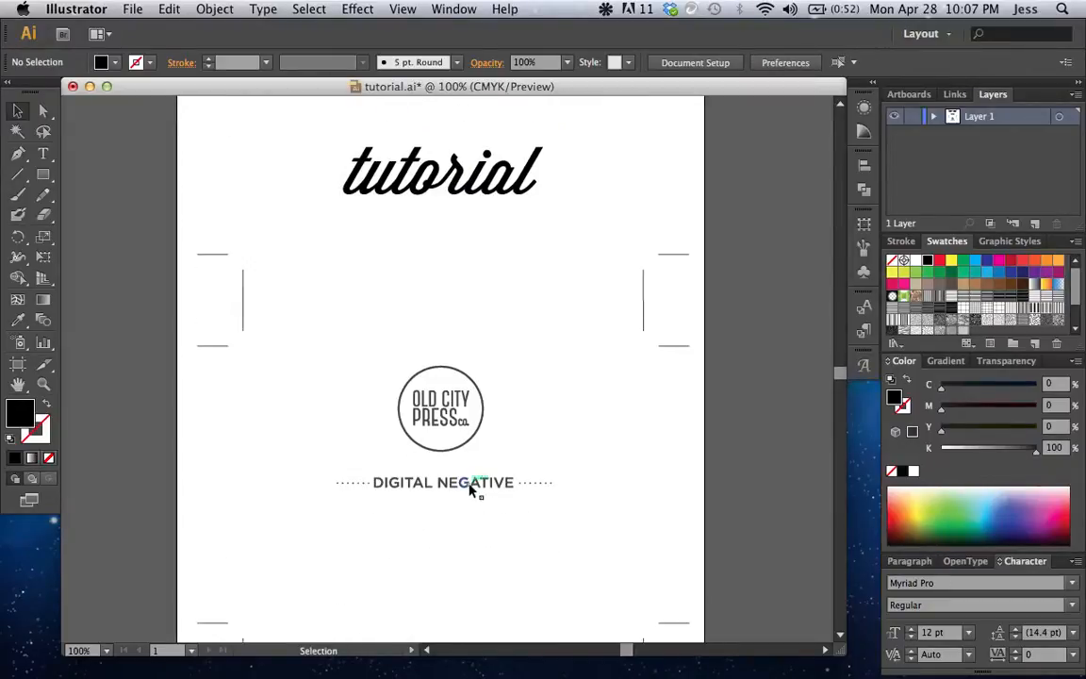
# Step: Select the DIGITAL NEGATIVE group and matching objects, set them black, and add the left dotted rule
pyautogui.click(443, 481)
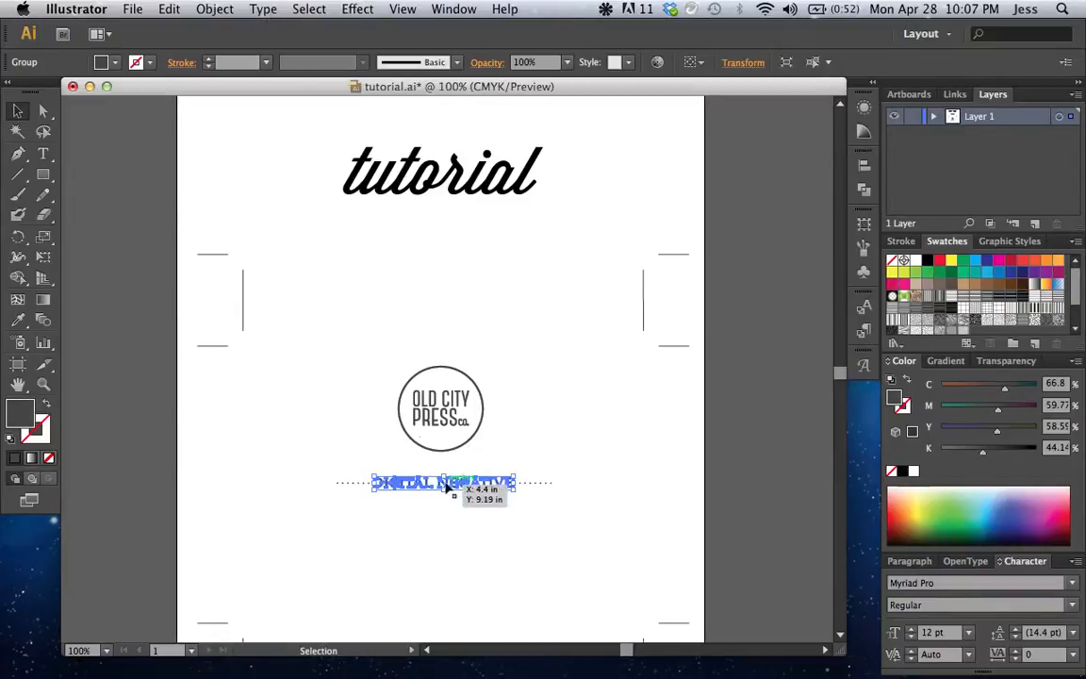
pyautogui.click(310, 9)
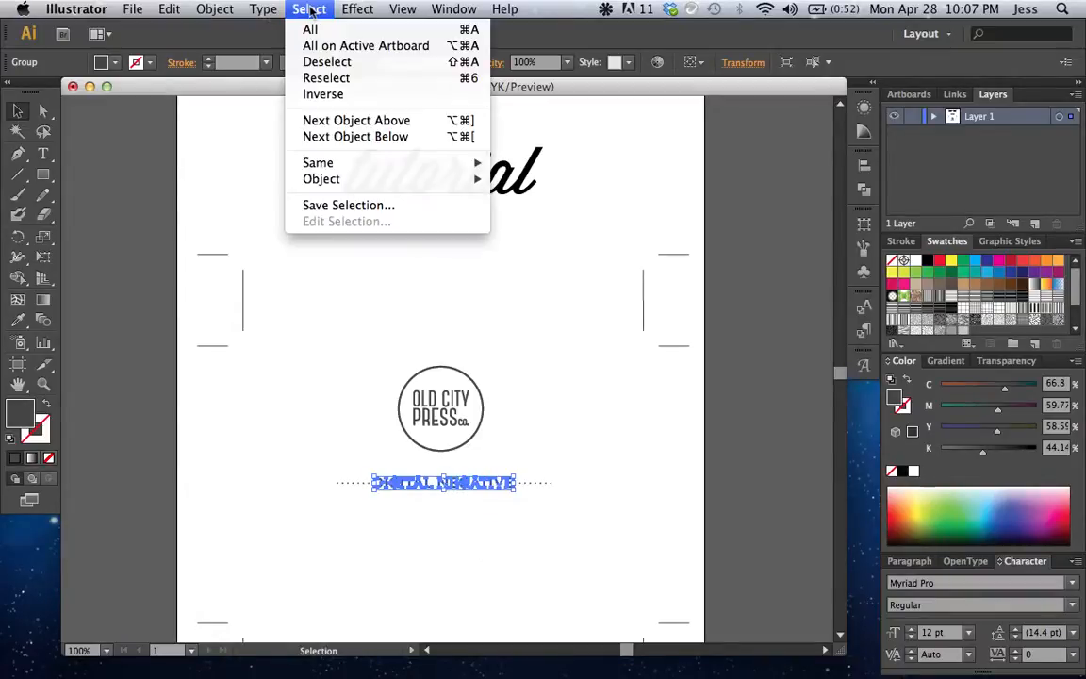
pyautogui.moveTo(318, 162)
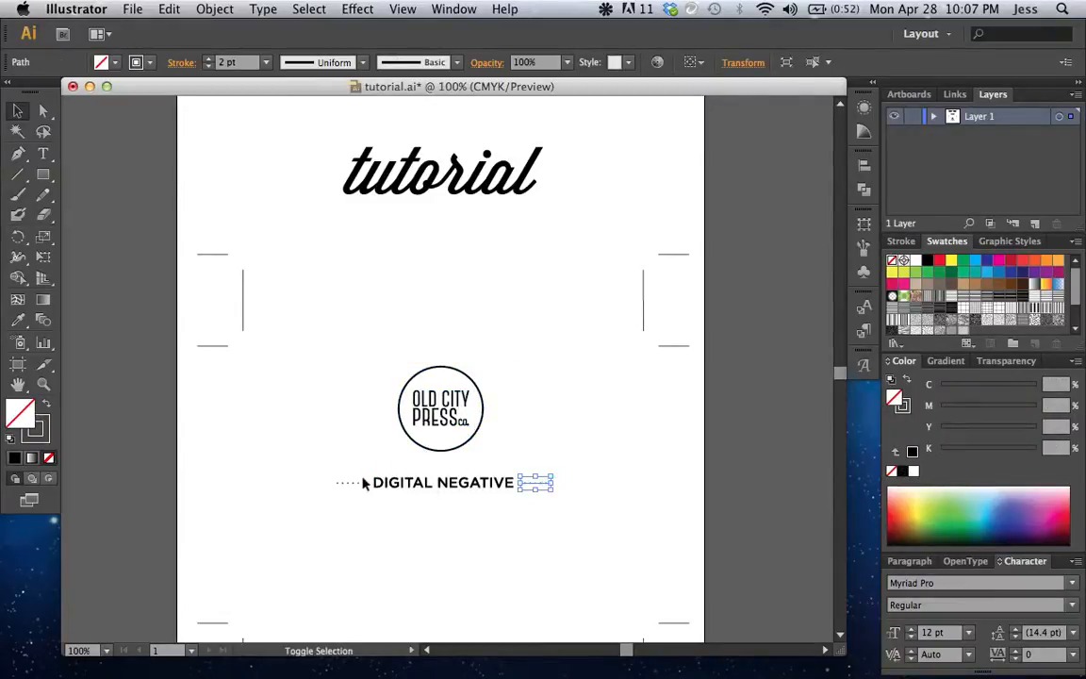
pyautogui.click(443, 481)
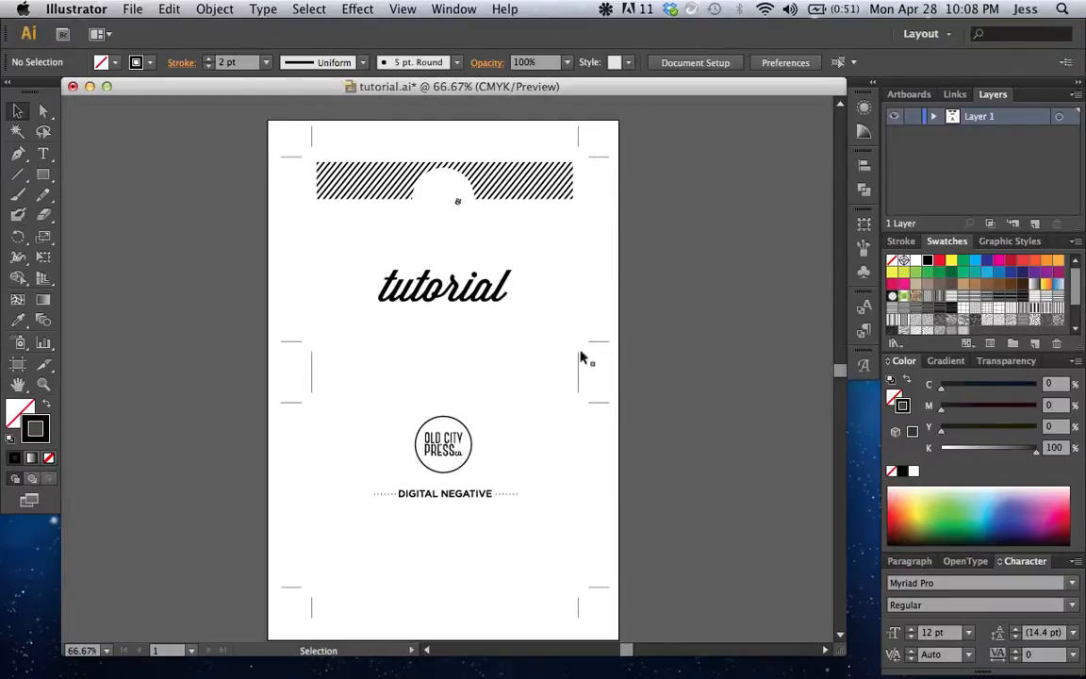
pyautogui.moveTo(44, 176)
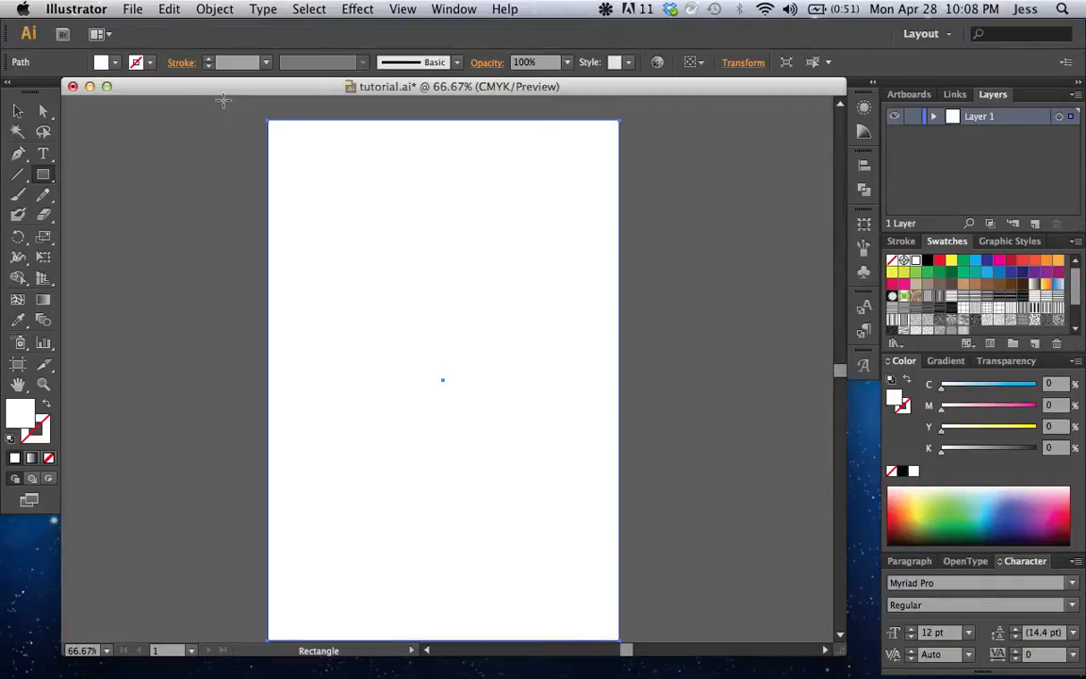
# Step: Send the selected white rectangle to the back with Arrange > Send to Back
pyautogui.click(214, 8)
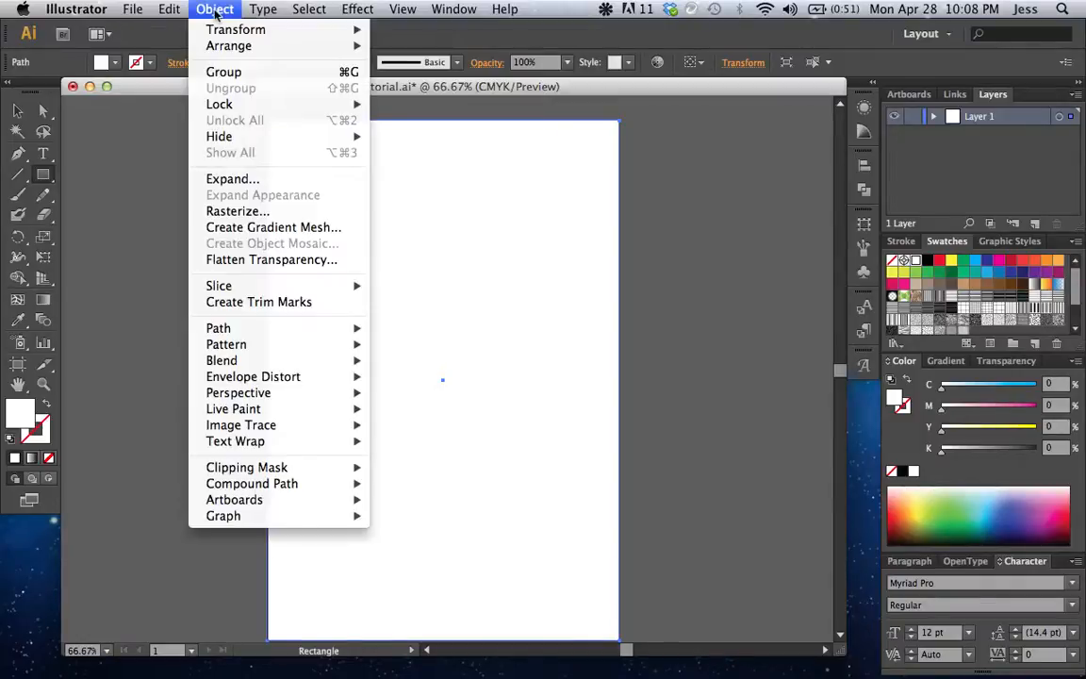
pyautogui.moveTo(229, 45)
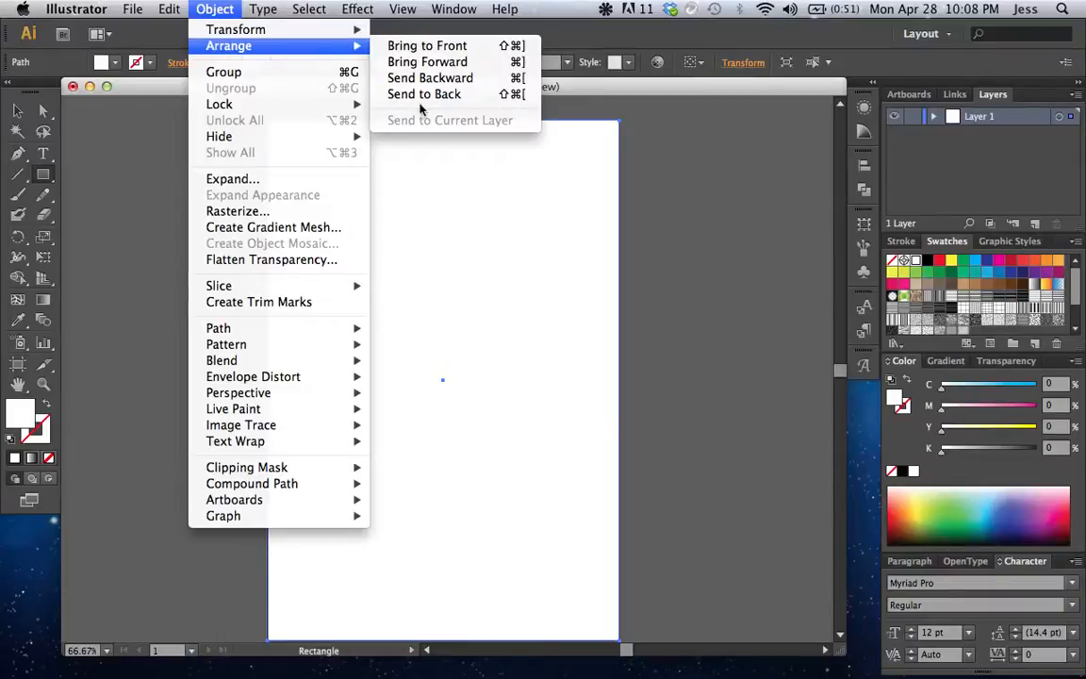
pyautogui.moveTo(425, 94)
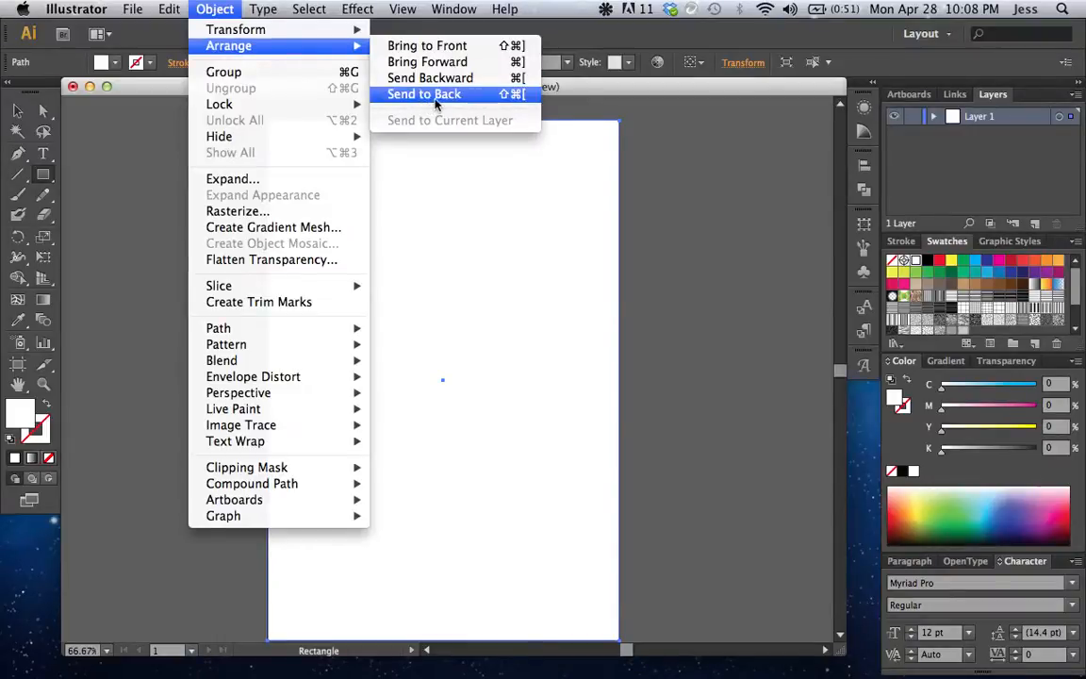
pyautogui.click(424, 93)
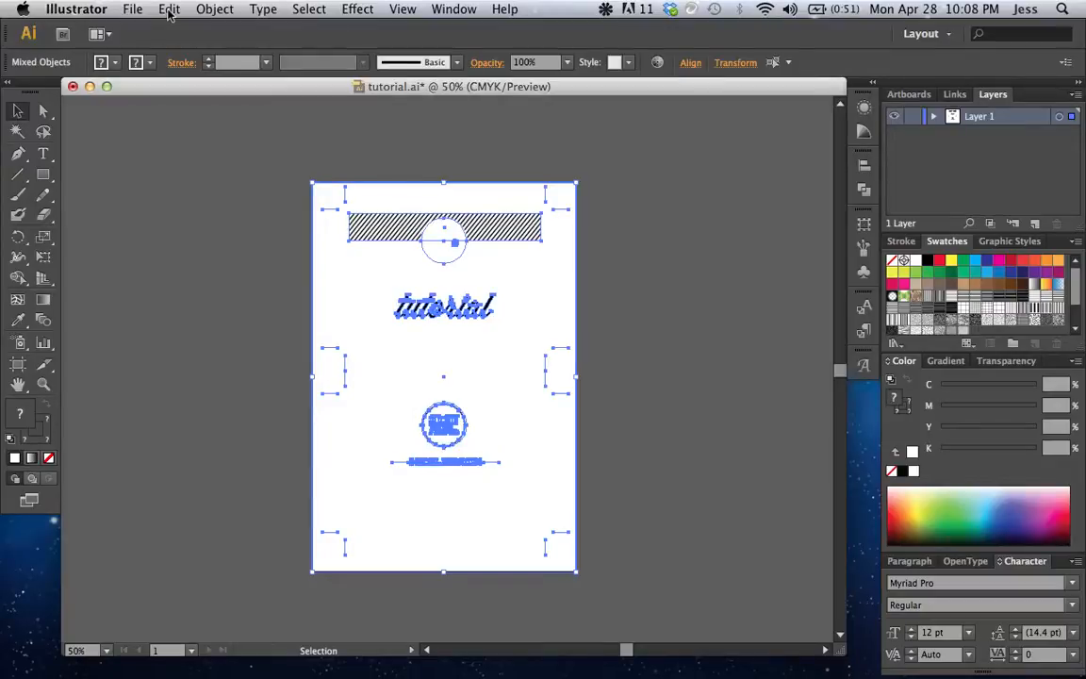
# Step: Invert the colours of all artwork via Edit Colors > Invert Colors, and select the black background
pyautogui.click(170, 8)
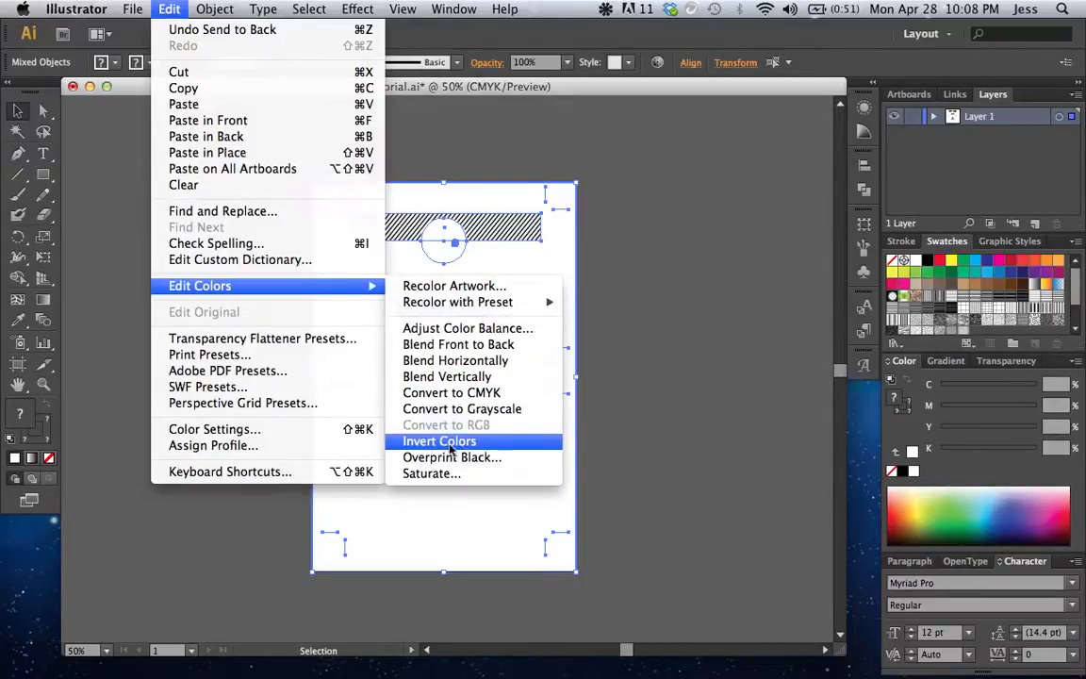
pyautogui.click(438, 440)
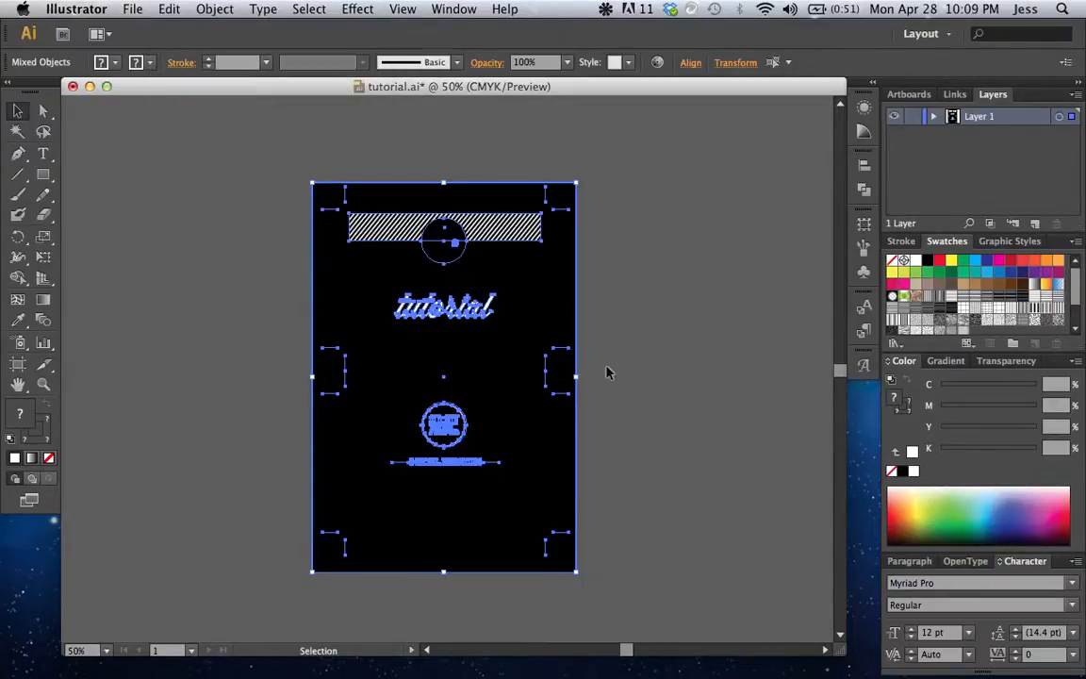
pyautogui.click(608, 372)
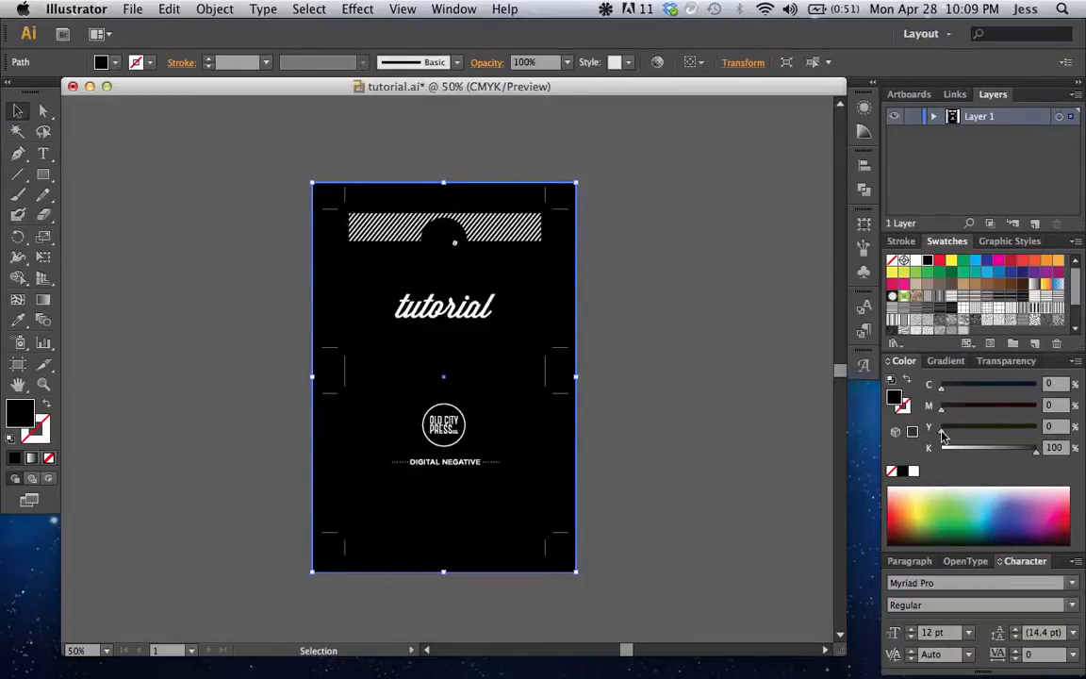
# Step: Drag the background's C, M and Y sliders to 100% with K 100, then deselect
pyautogui.moveTo(941, 431); pyautogui.dragTo(983, 431)
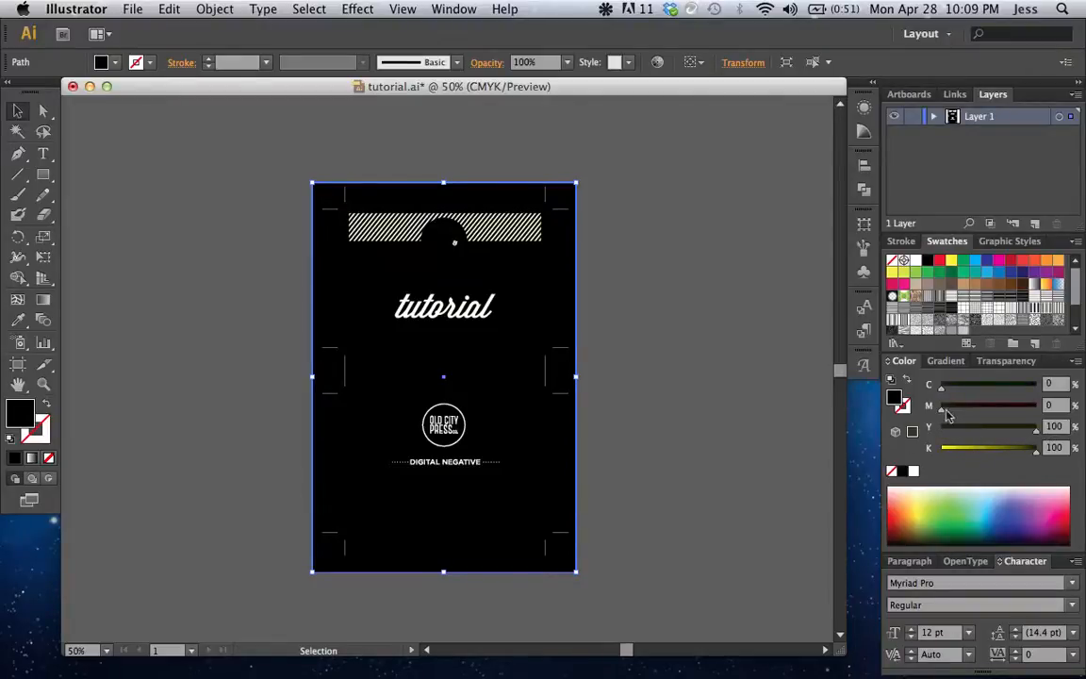
pyautogui.moveTo(941, 405); pyautogui.dragTo(983, 405)
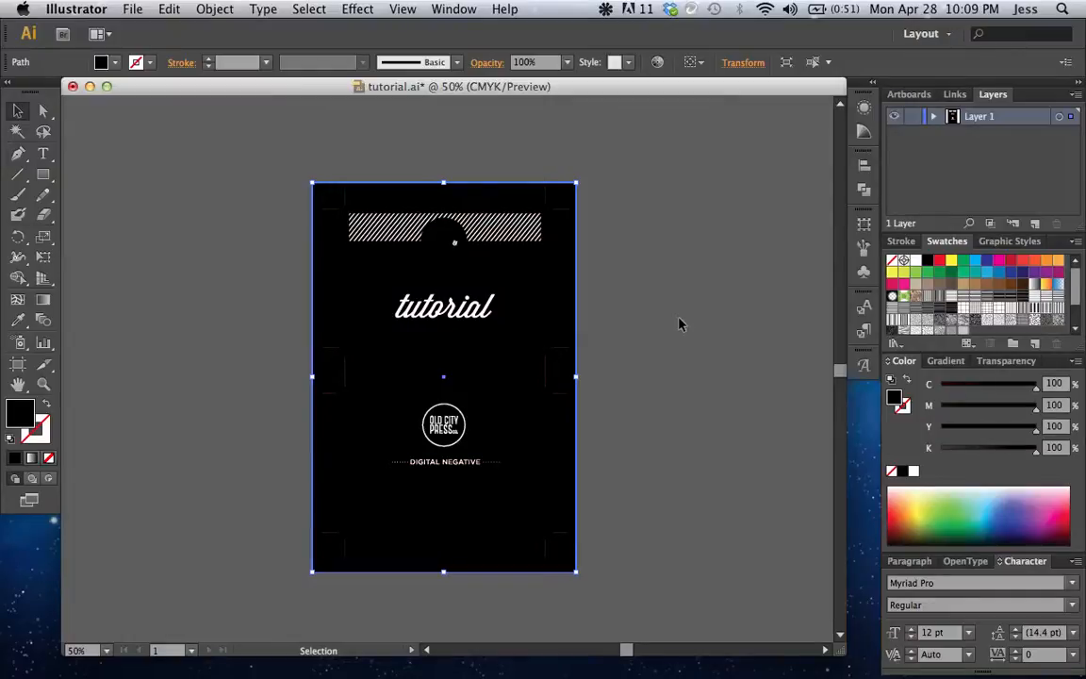
pyautogui.click(681, 323)
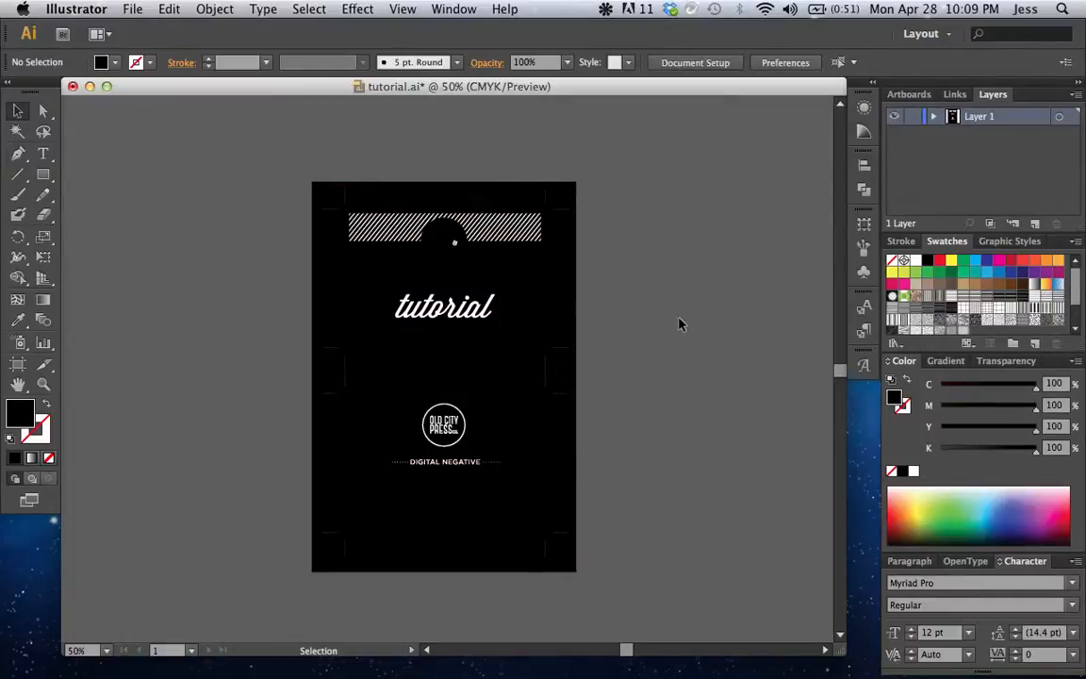